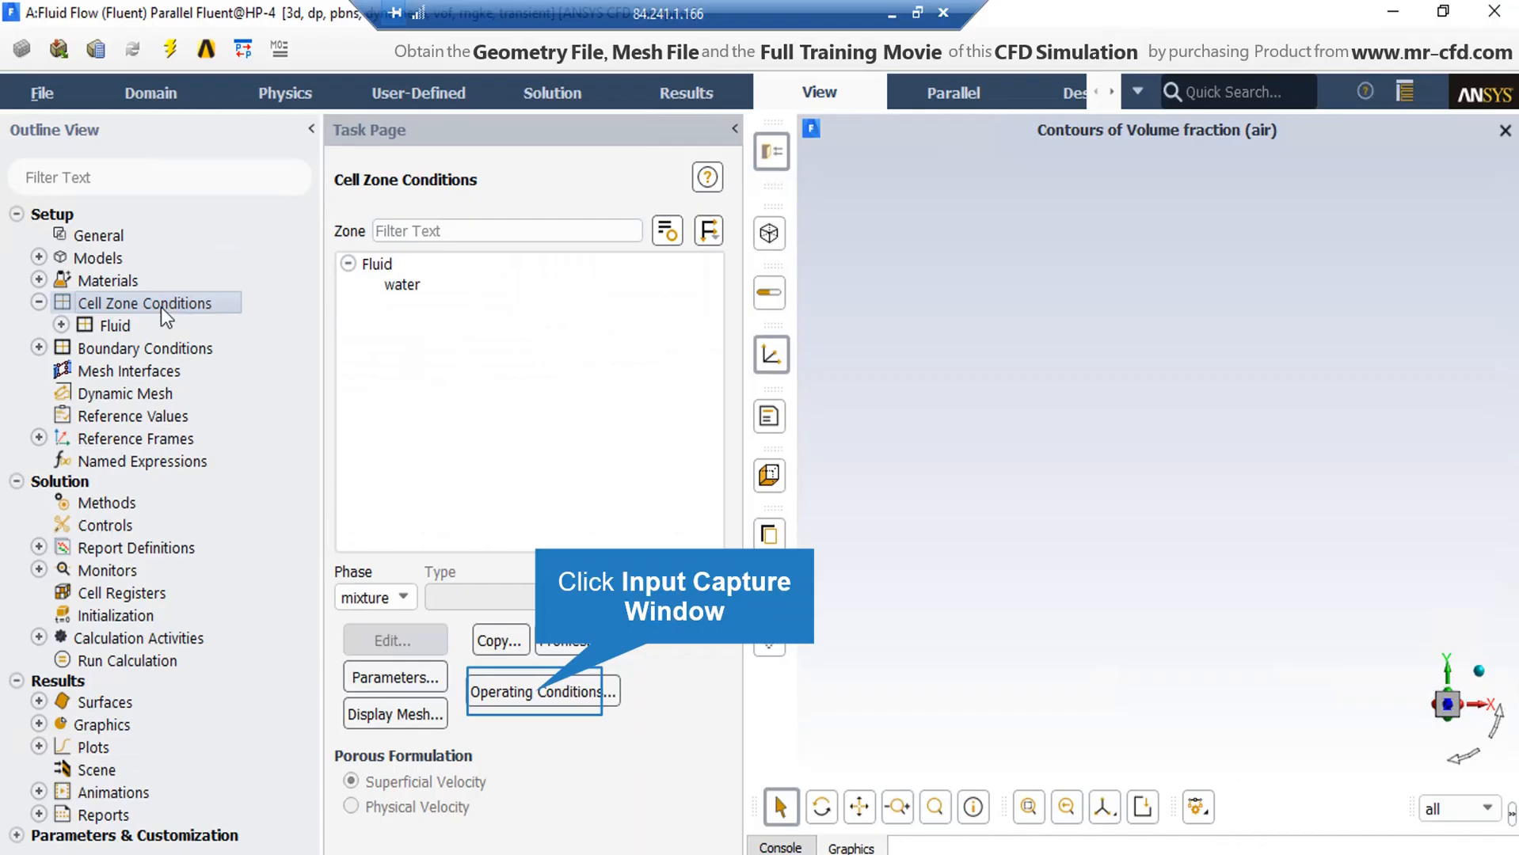
# Open Operating Conditions to enable gravity at -9.81 m/s² in Y with reference location Y = 10 m.
pyautogui.click(535, 691)
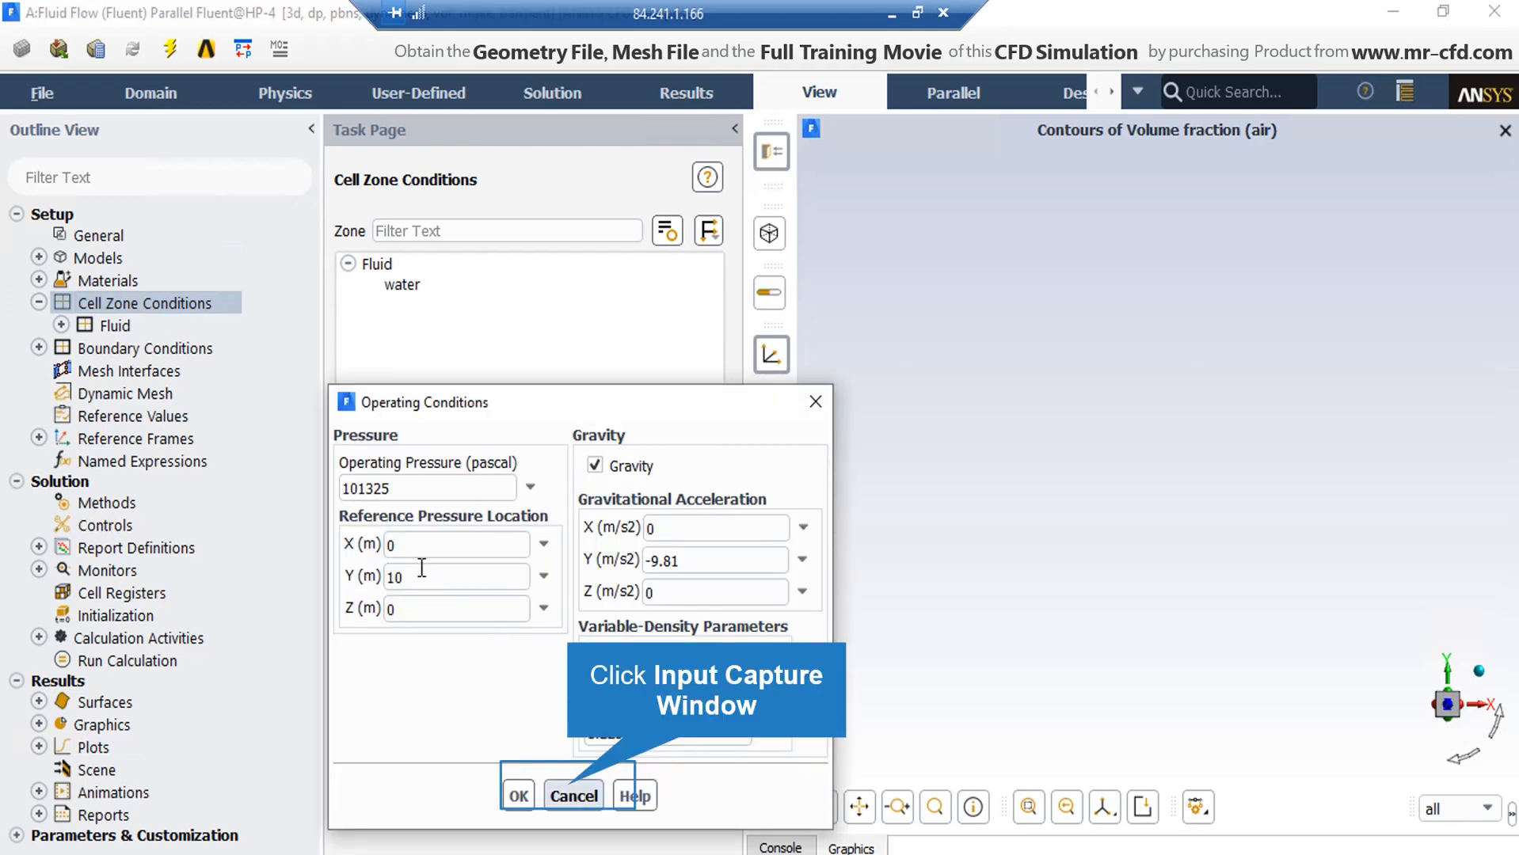
pyautogui.moveTo(422, 586)
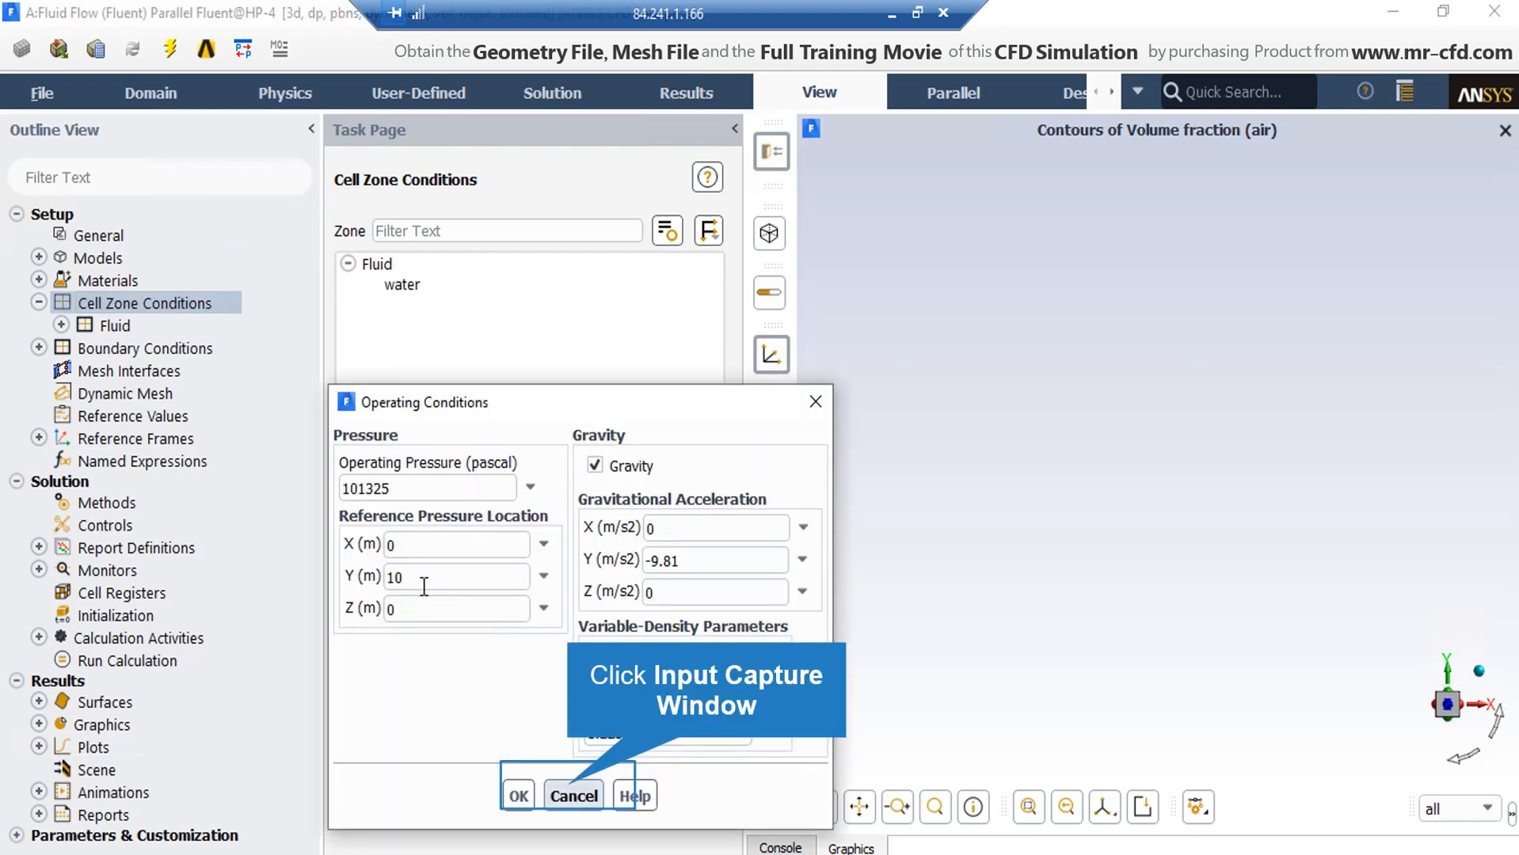
pyautogui.moveTo(499, 693)
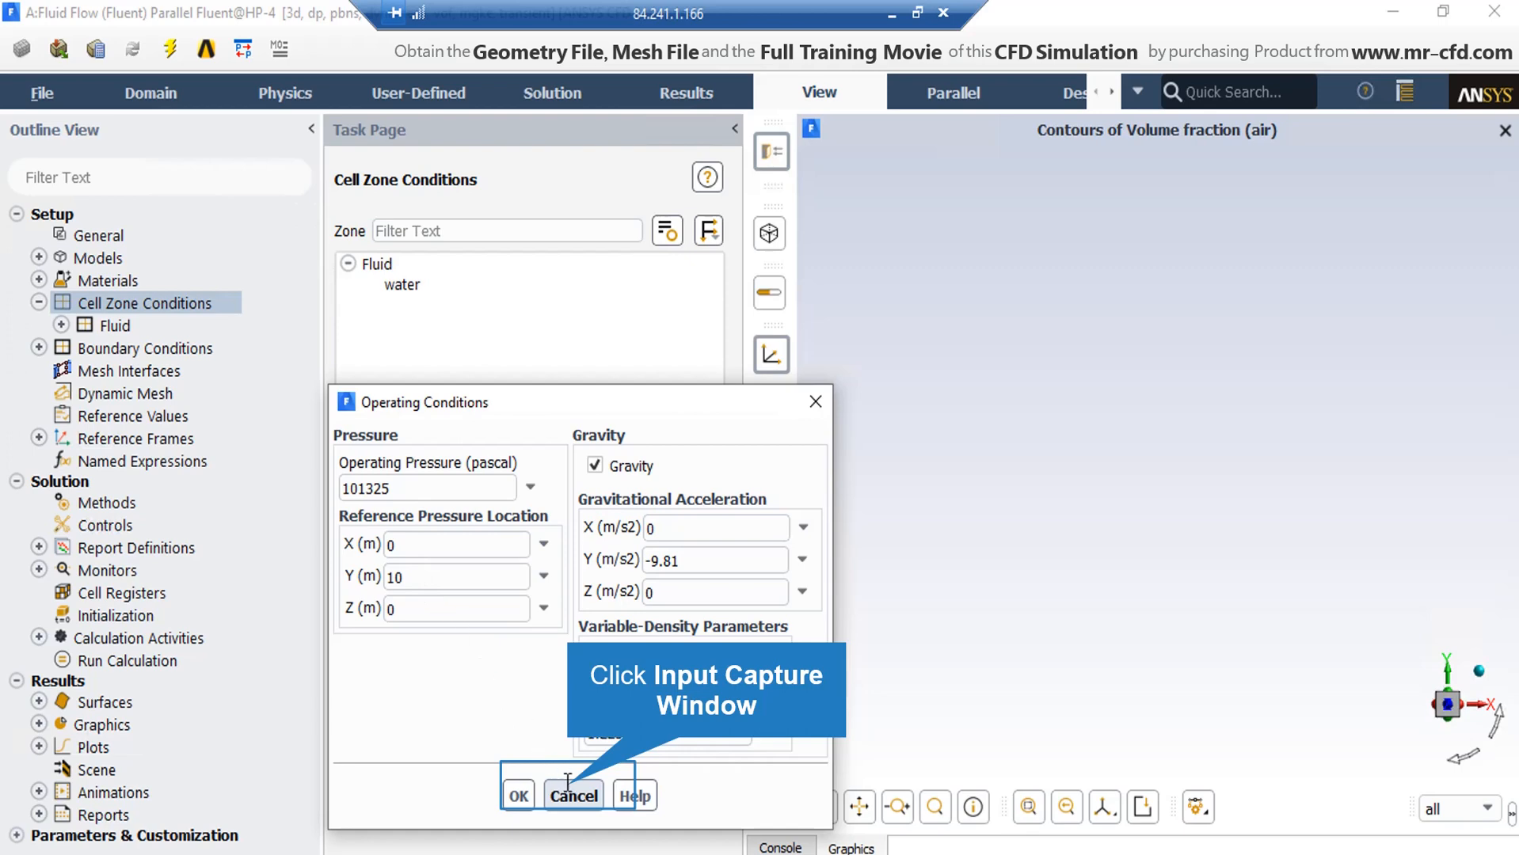
# Accept the operating conditions and open the Dynamic Mesh setup for wall-water rigid body motion.
pyautogui.click(573, 794)
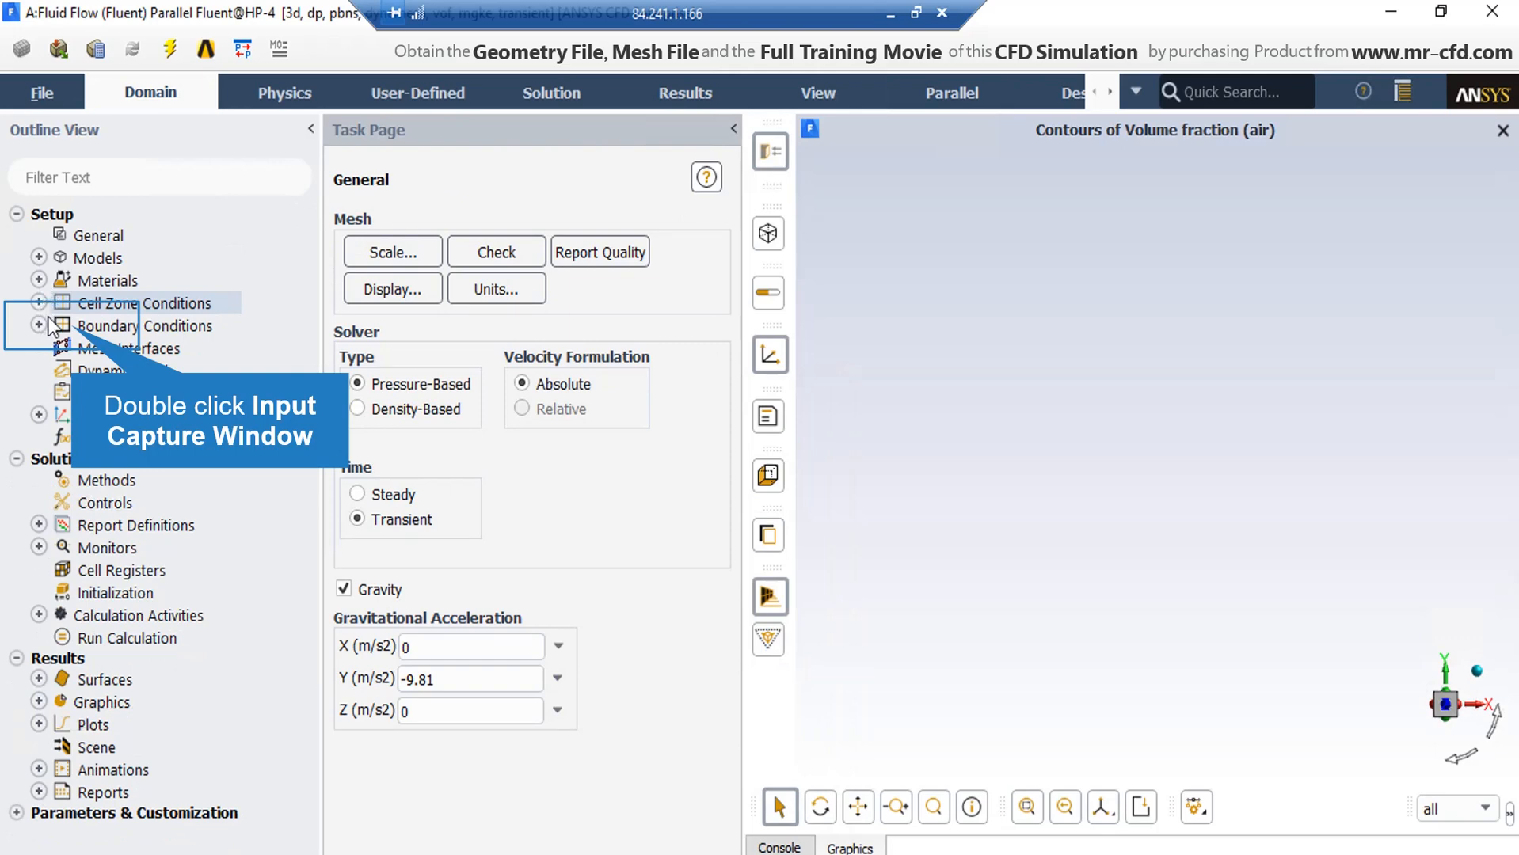
pyautogui.doubleClick(122, 369)
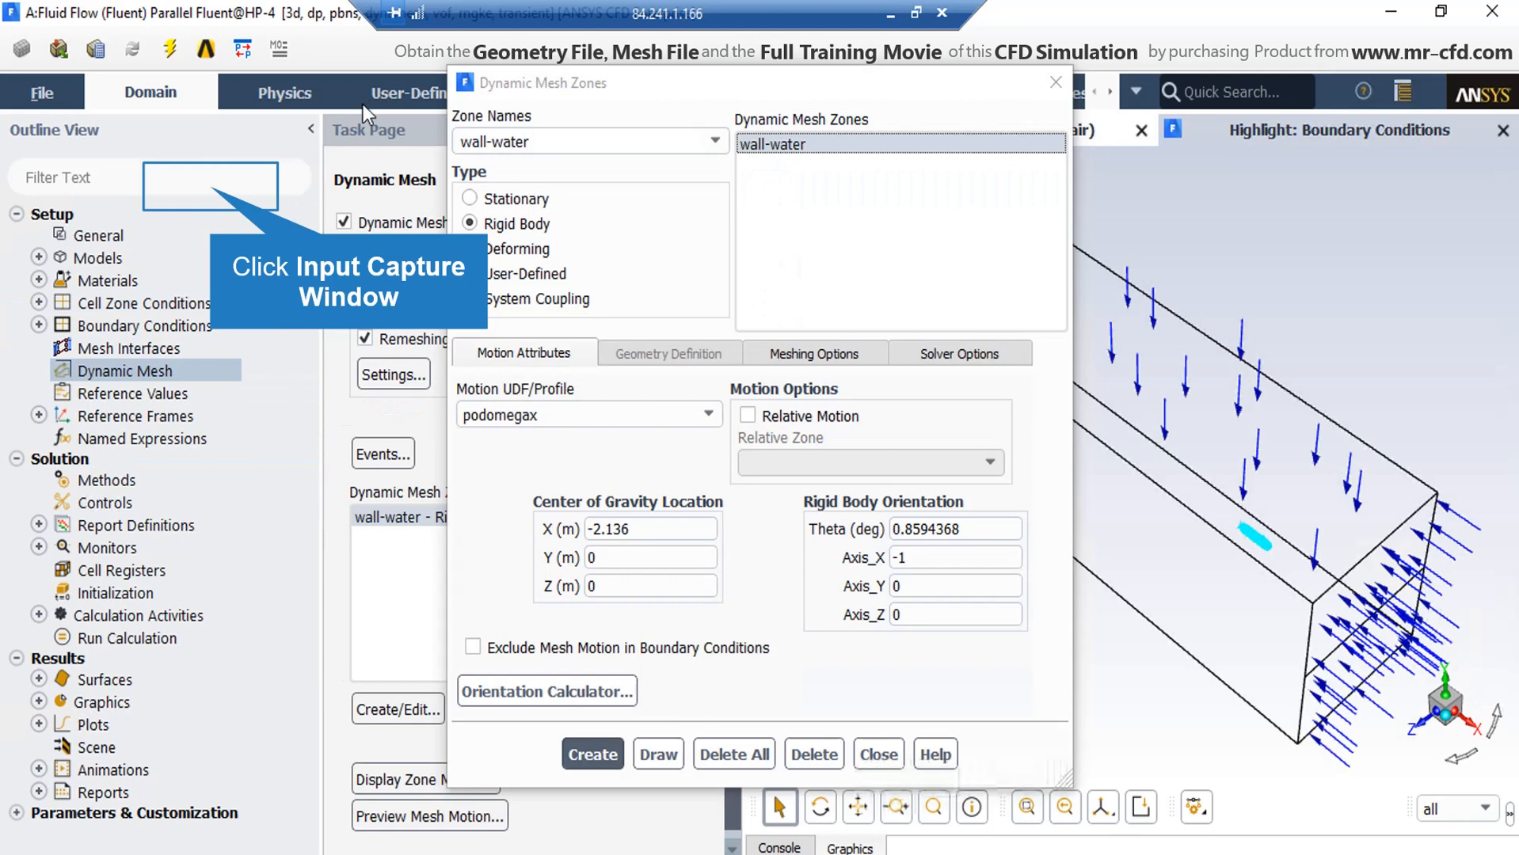
pyautogui.moveTo(227, 190)
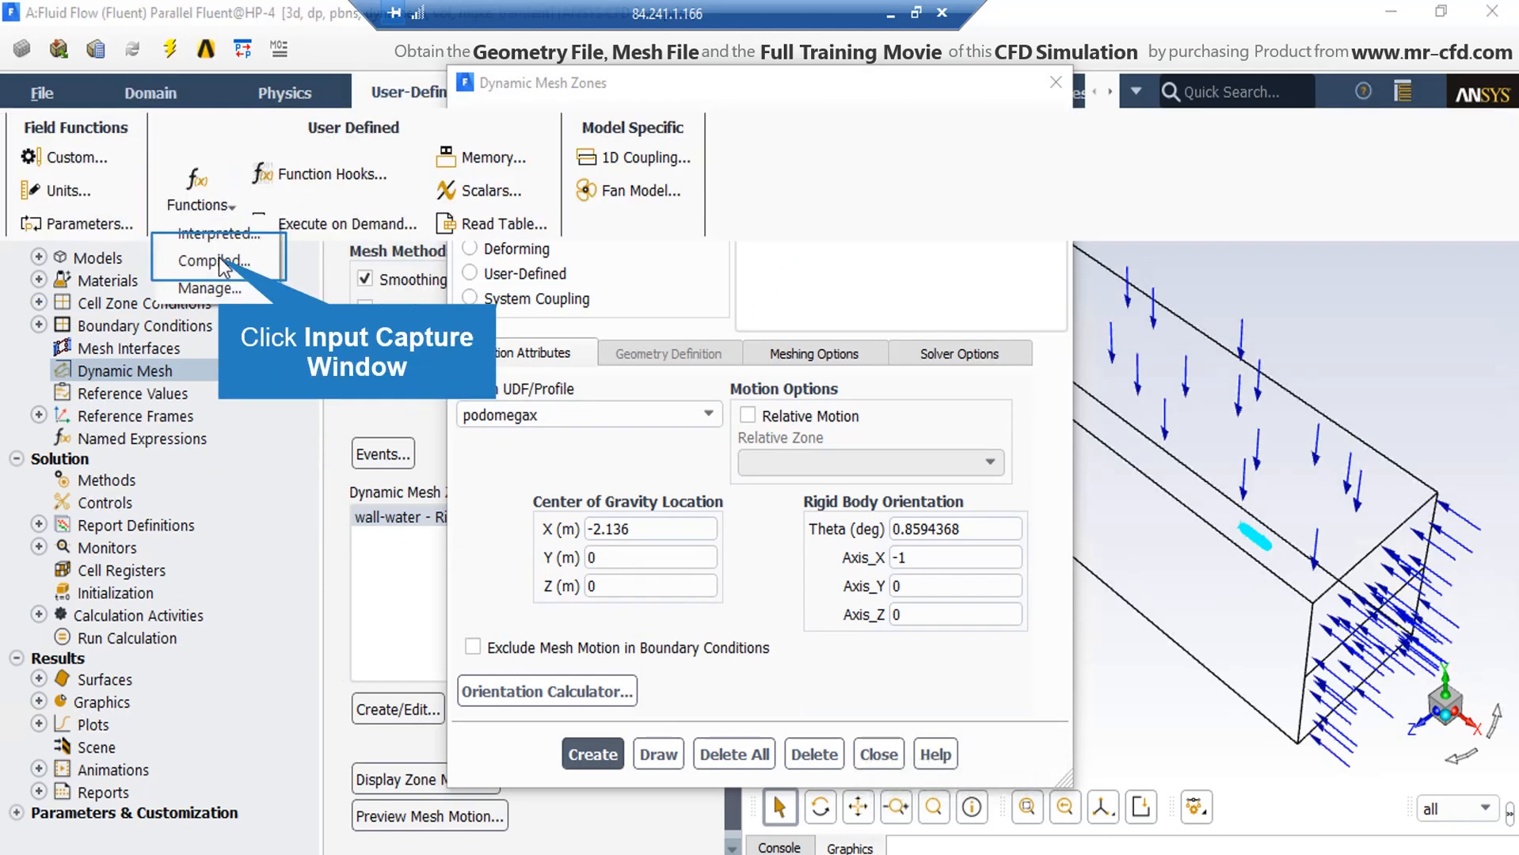
# Open the Compiled UDFs dialog with library name libudf and no source files.
pyautogui.click(218, 259)
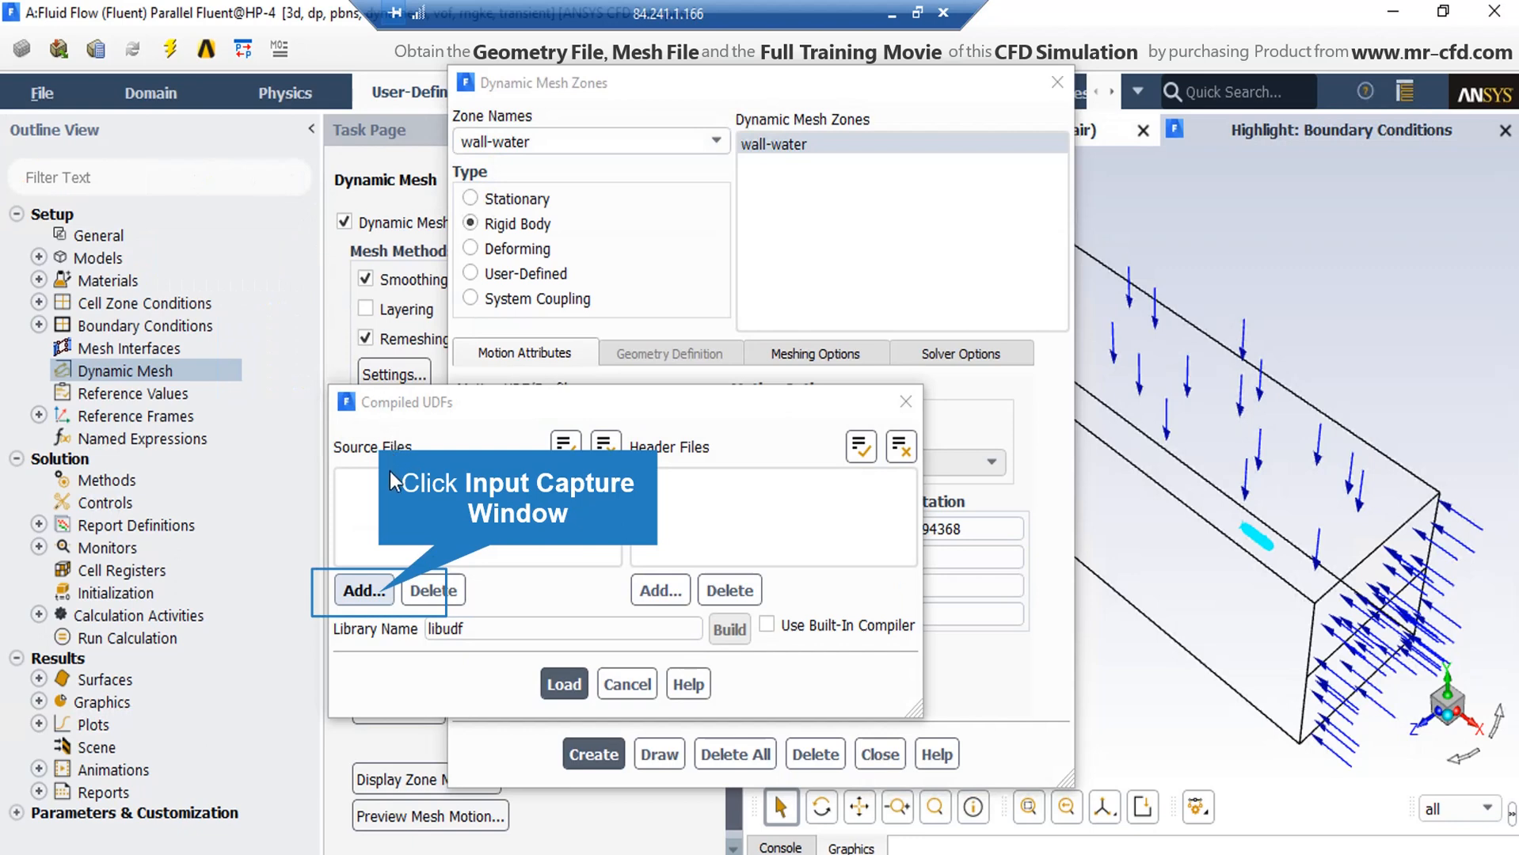
pyautogui.moveTo(385, 603)
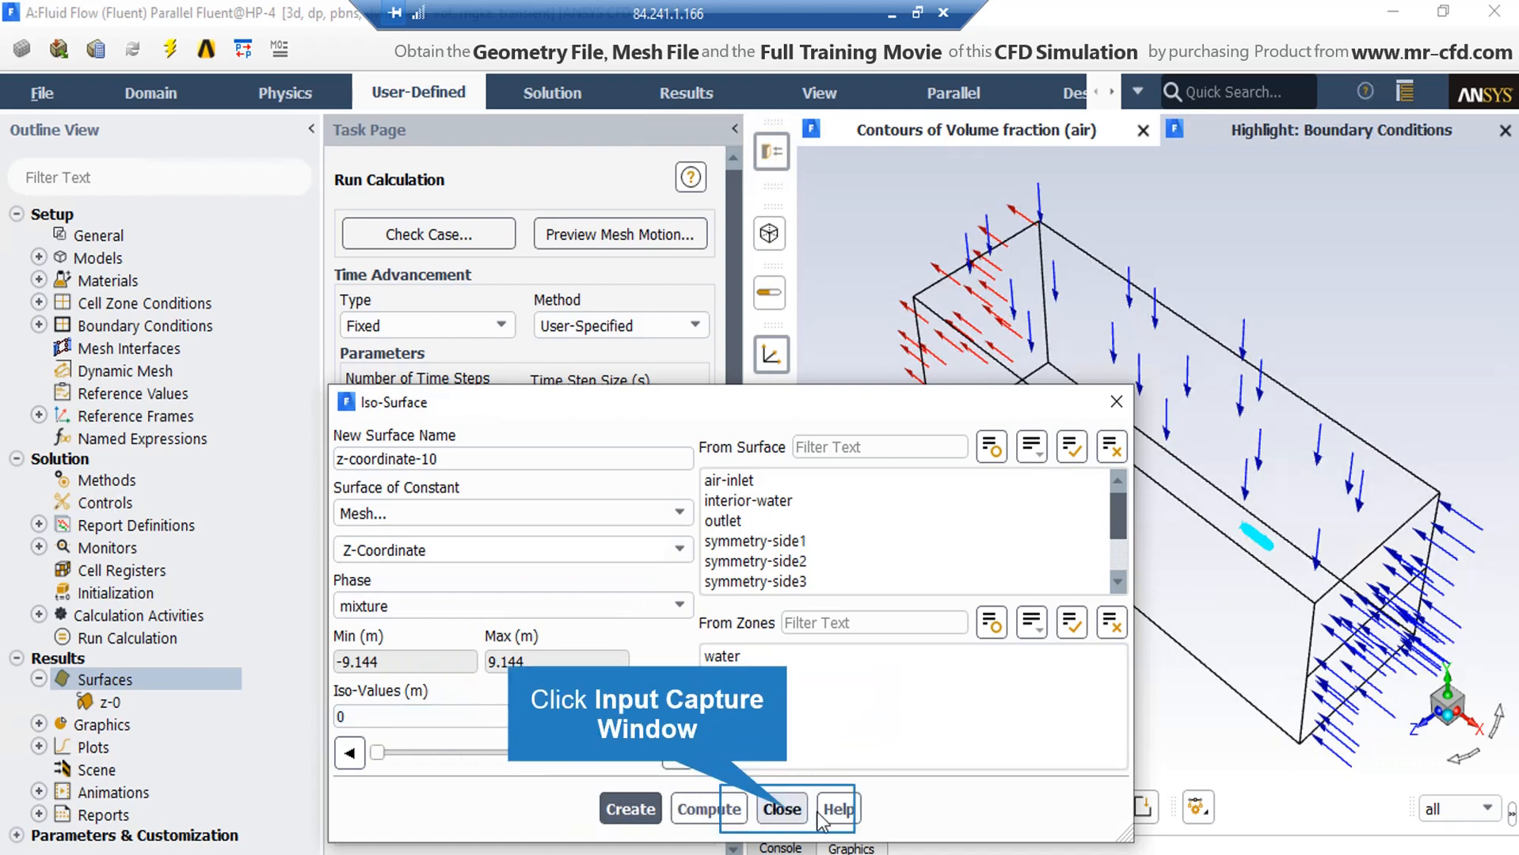
# Close the Iso-Surface dialog, keeping the z-0 surface.
pyautogui.click(780, 808)
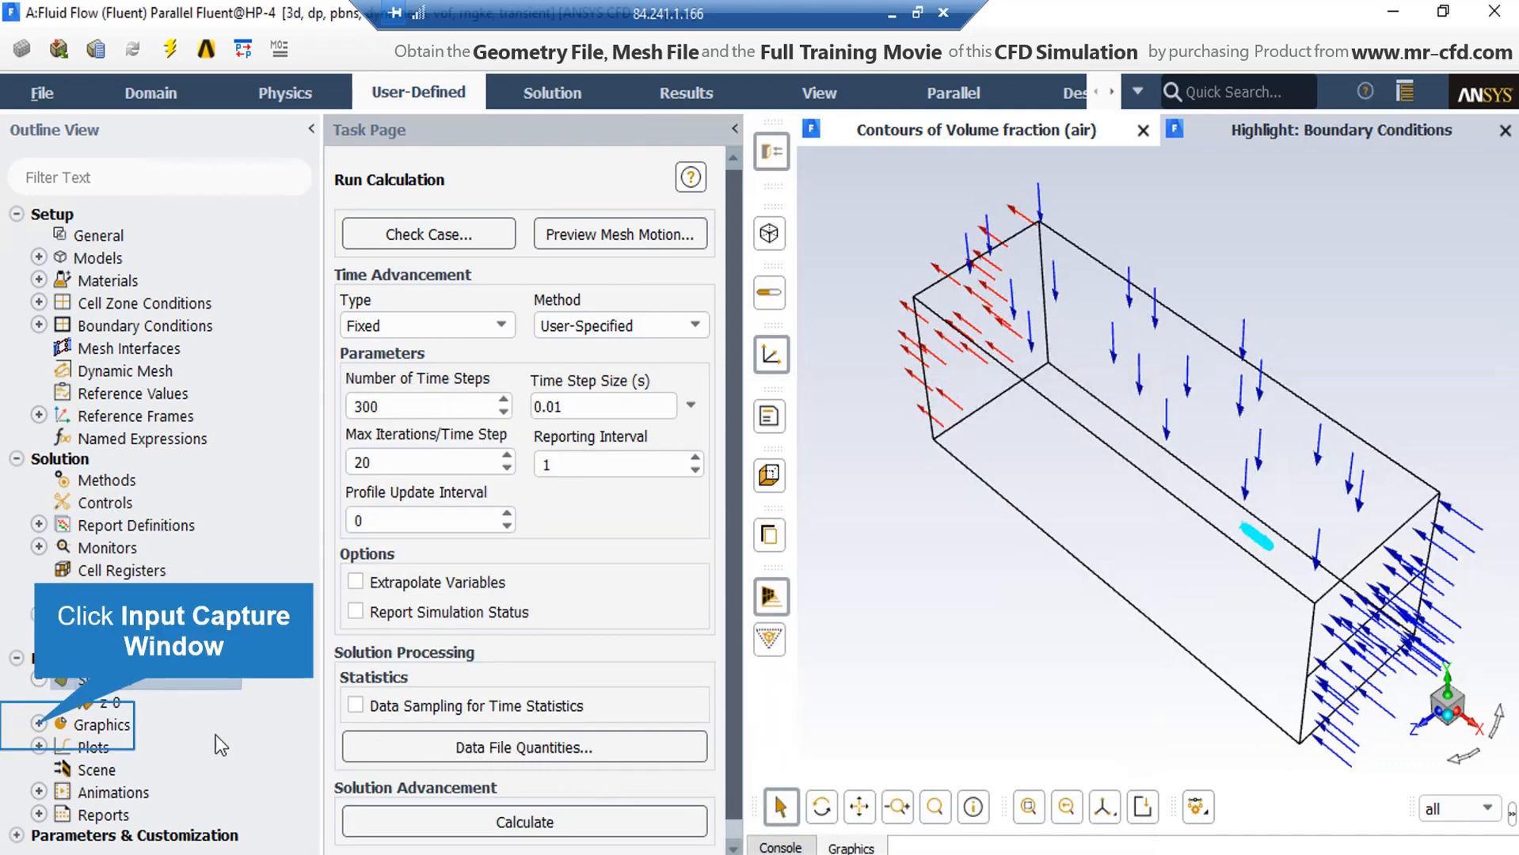